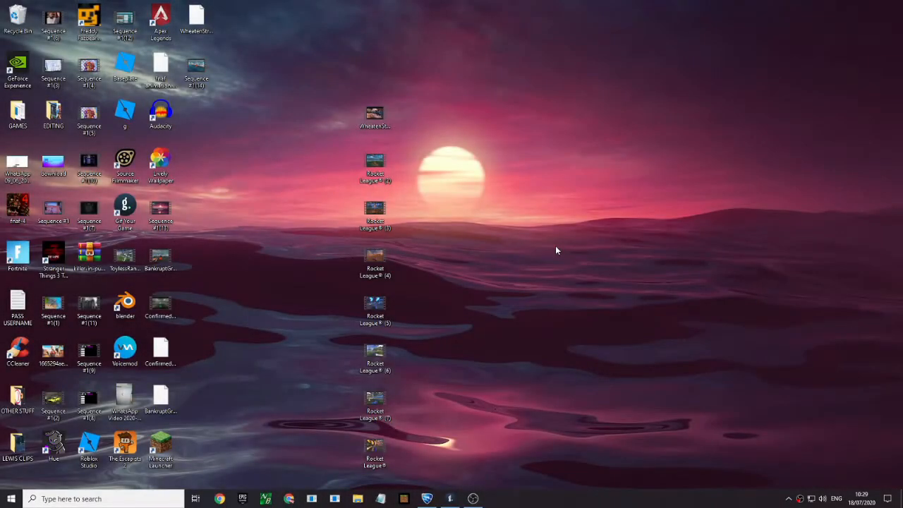
mouse_move(512, 255)
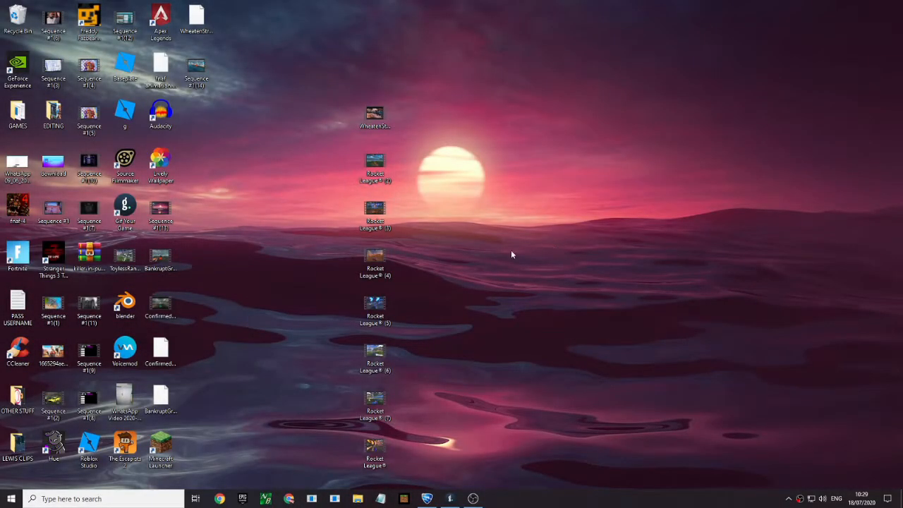
mouse_move(462, 170)
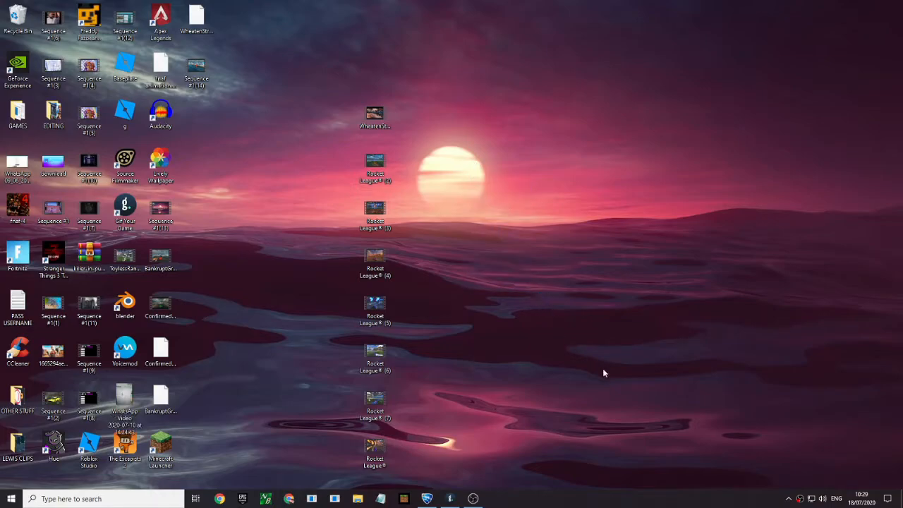
mouse_move(719, 474)
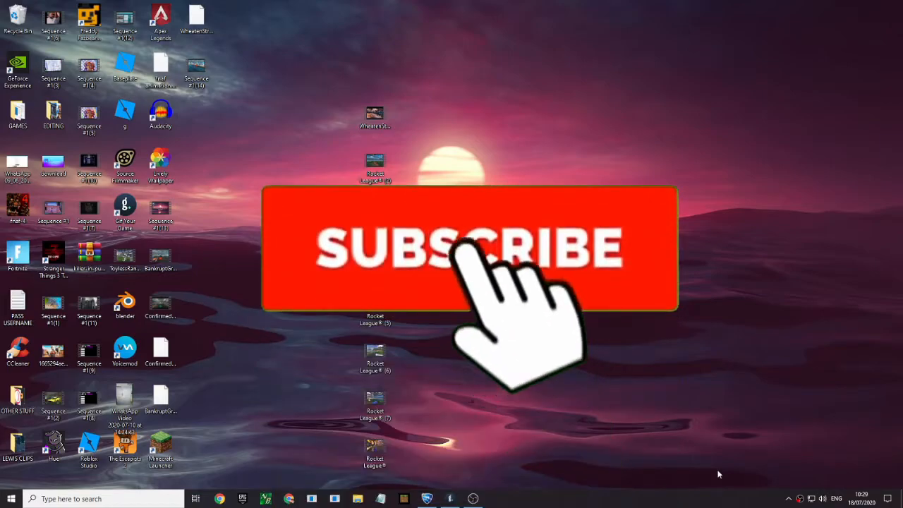
- Search for 'gif yout' in the web browser
click(469, 247)
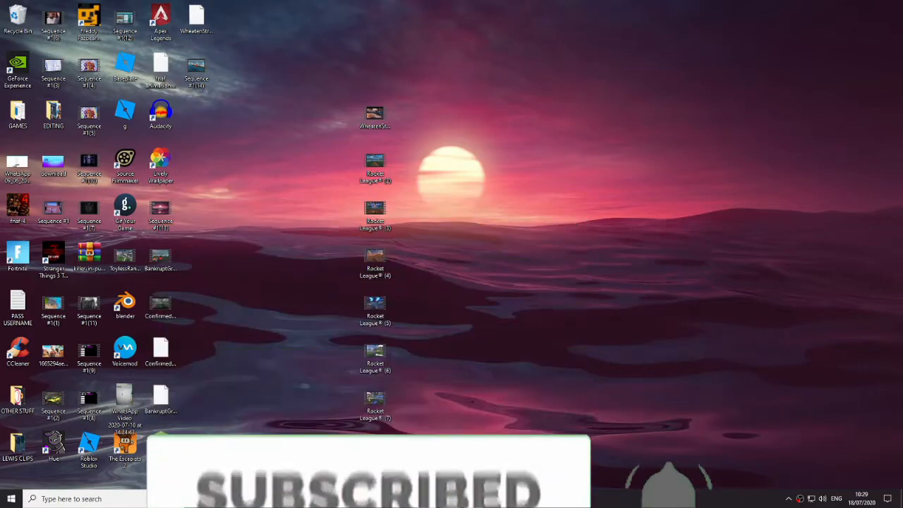
click(220, 499)
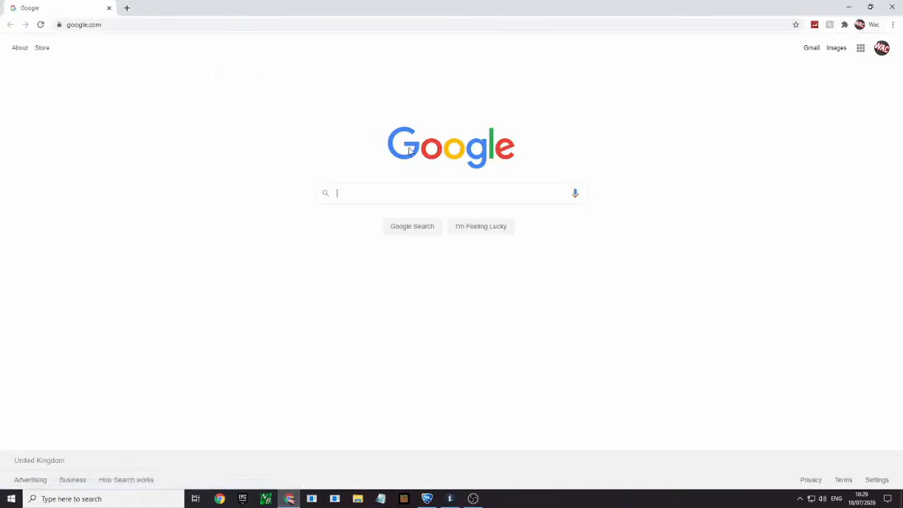
text(gif yout)
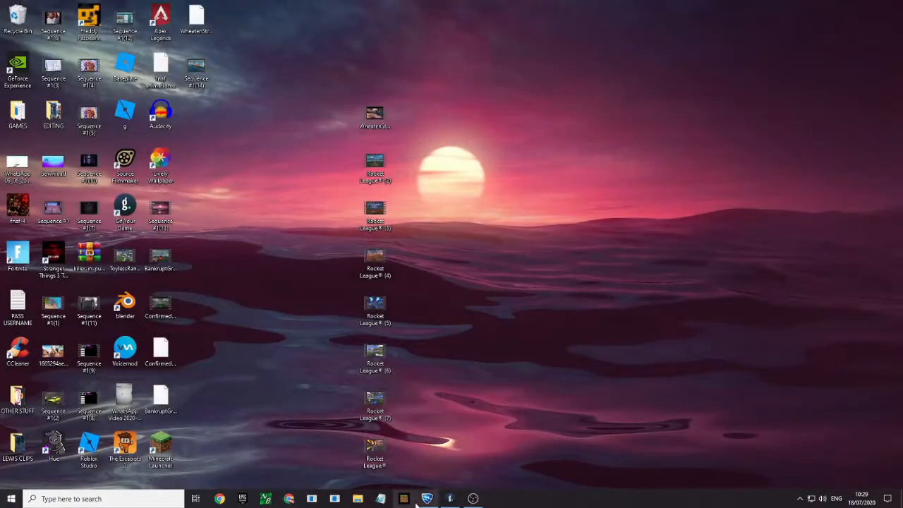
- Launch Gif Your Game maximized, view its settings, and return to the clip library
click(449, 499)
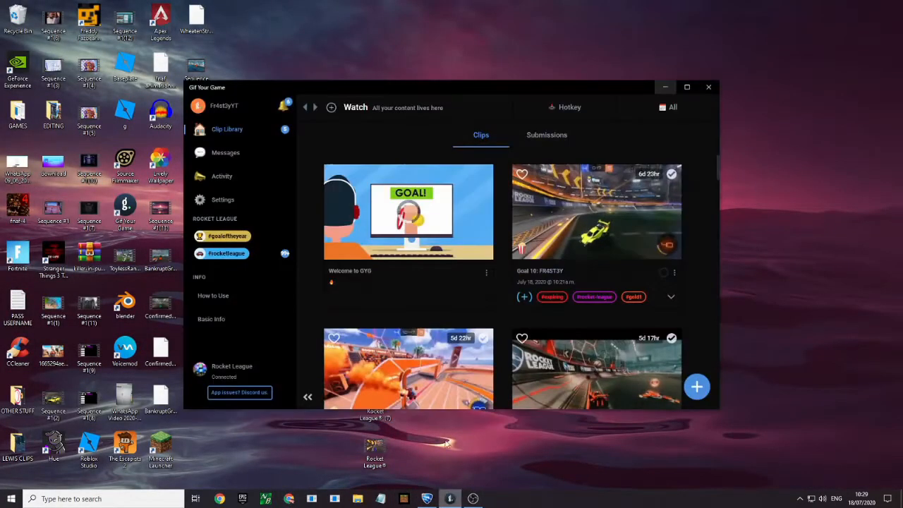
click(687, 87)
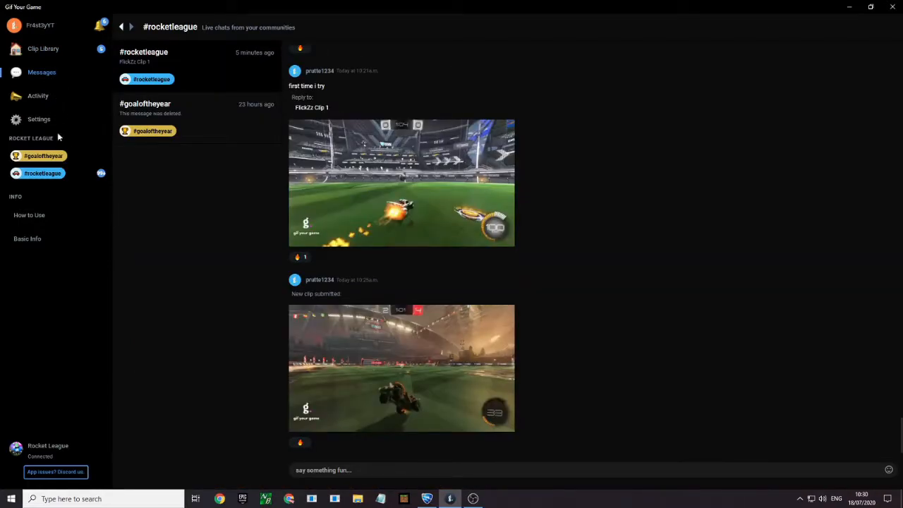
click(39, 118)
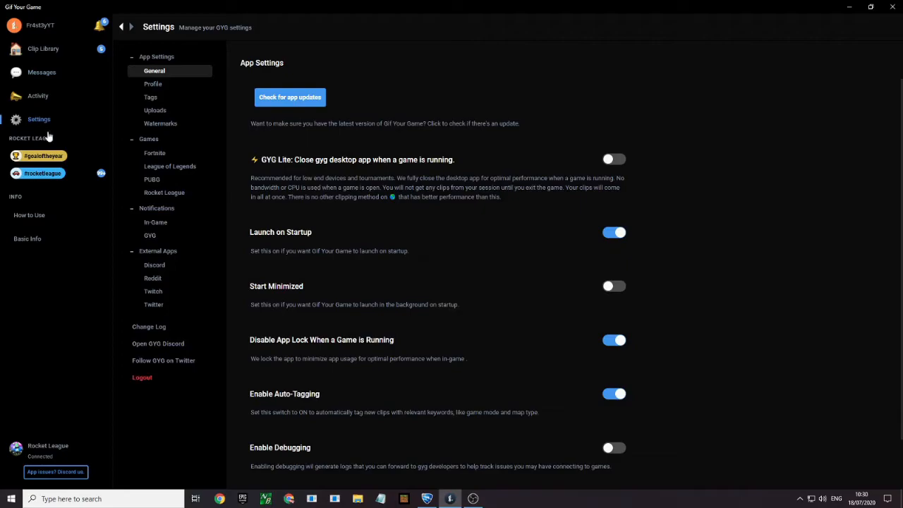
click(43, 48)
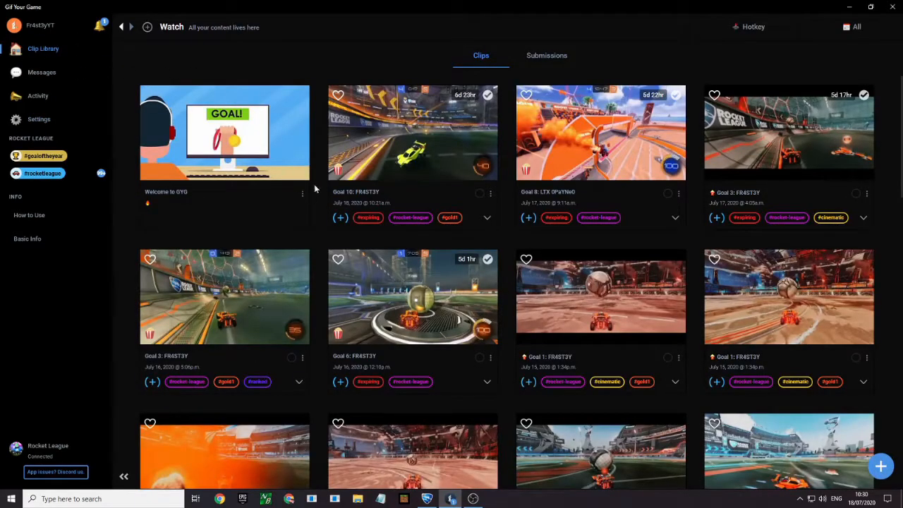
mouse_move(506, 76)
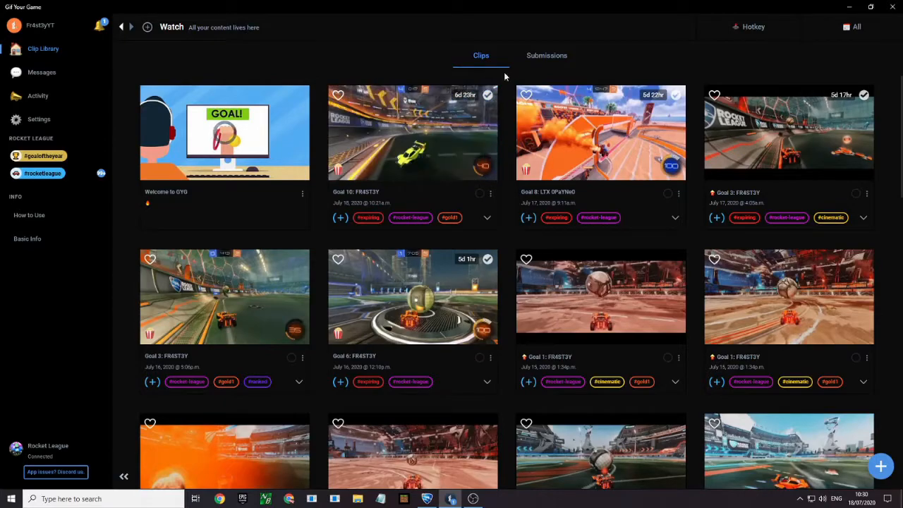
mouse_move(492, 39)
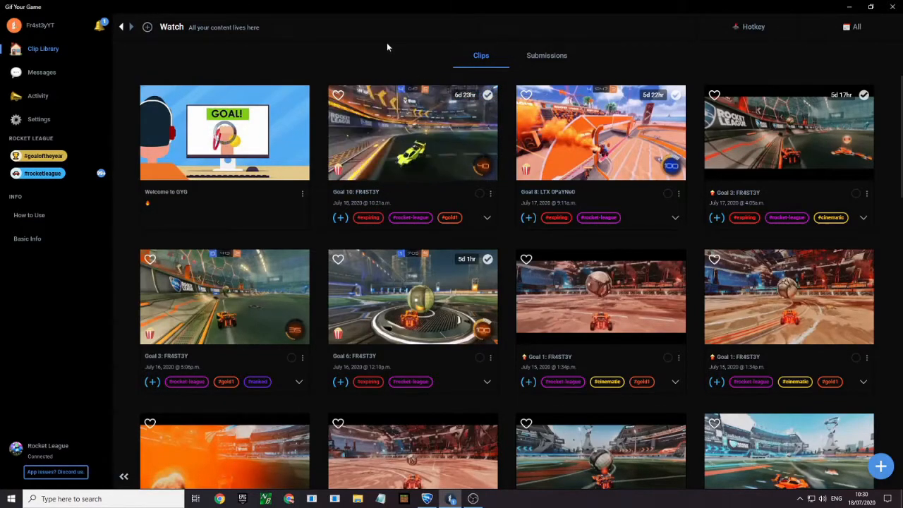
mouse_move(423, 50)
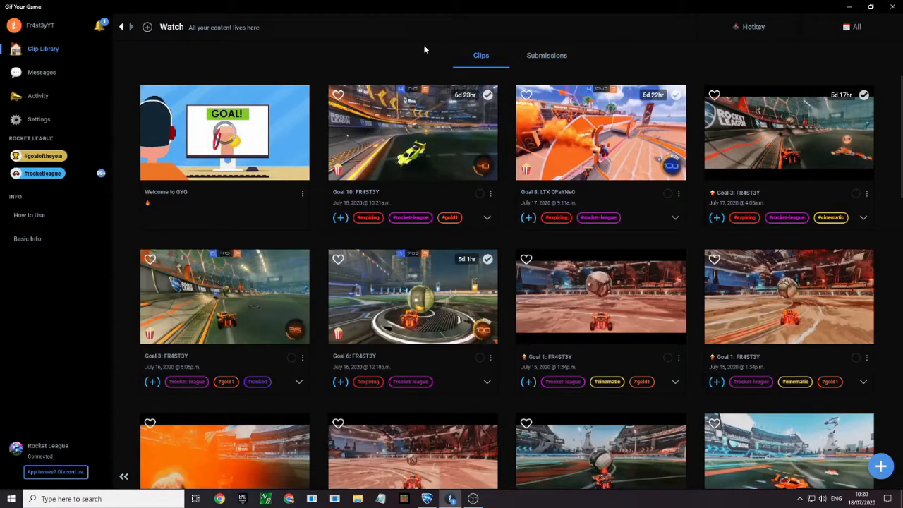
- Open the Goal 10 clip thumbnail in the player
click(413, 132)
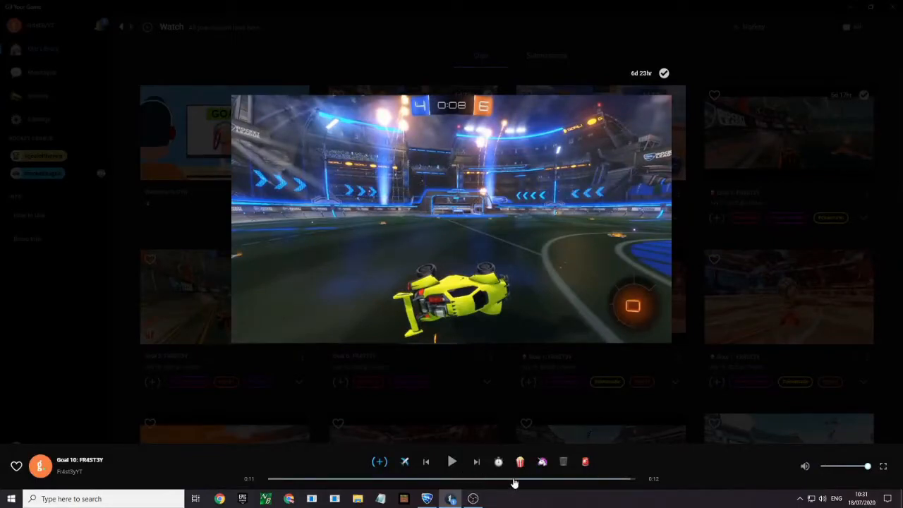
mouse_move(520, 461)
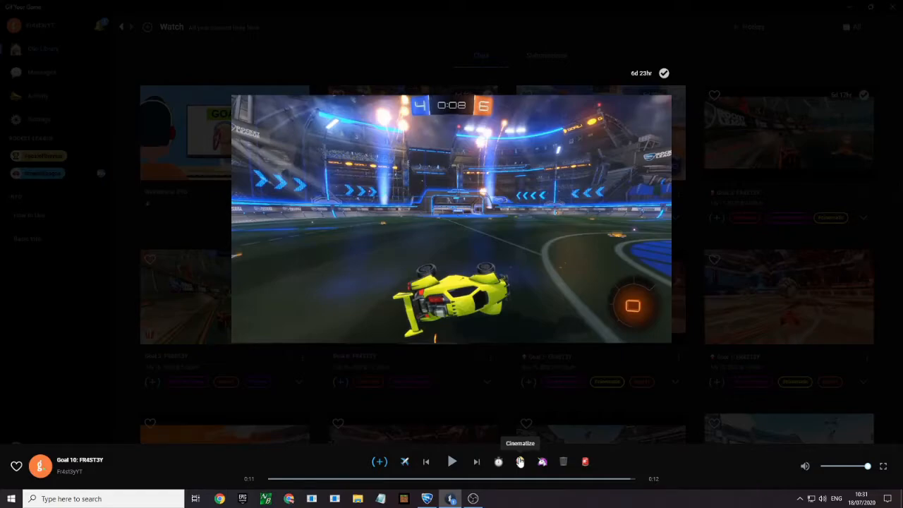
- Cinematize the Goal 10 clip using the Experimental: Frame Jump style
click(521, 462)
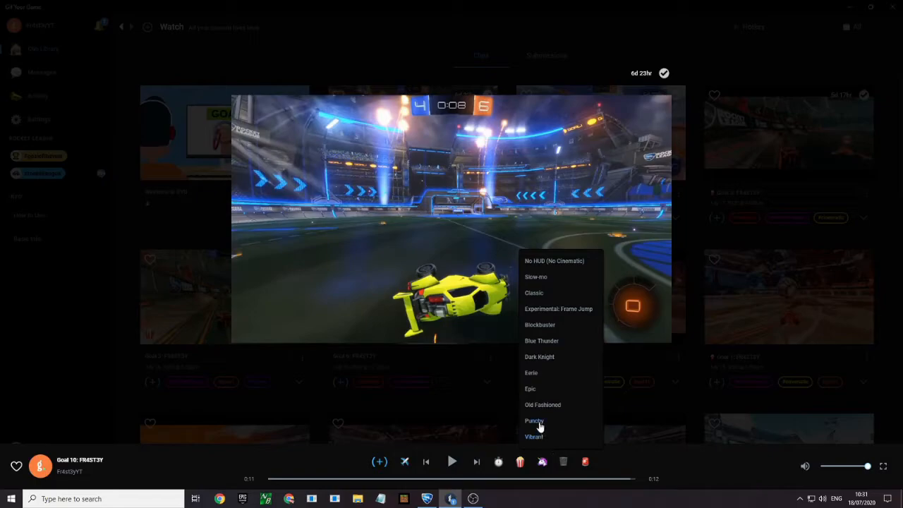
mouse_move(560, 334)
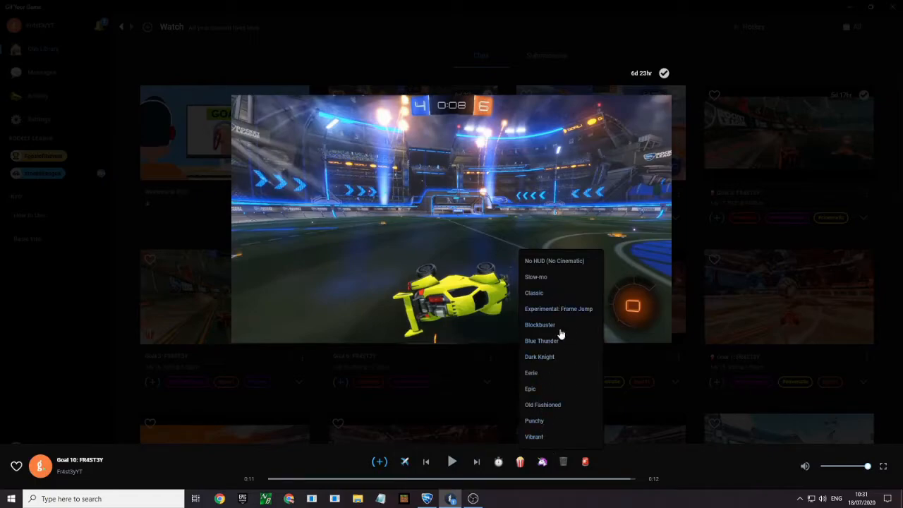
mouse_move(451, 339)
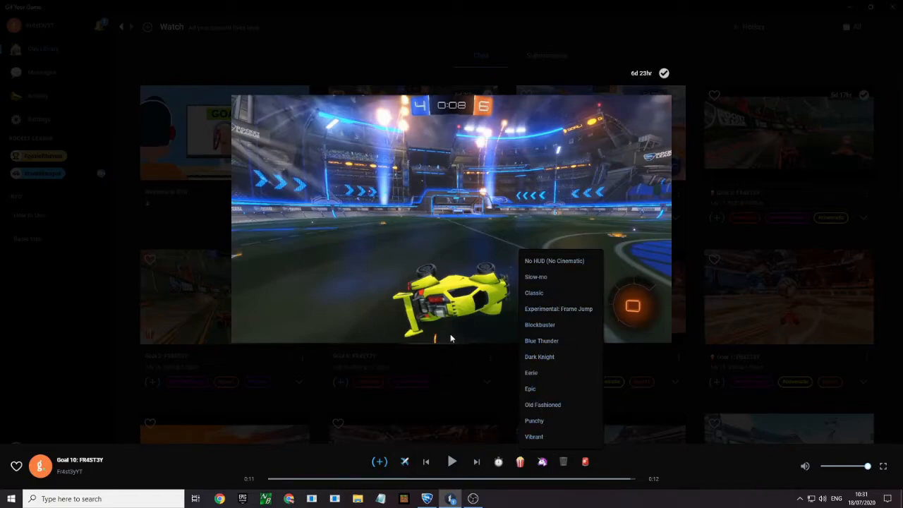
mouse_move(558, 309)
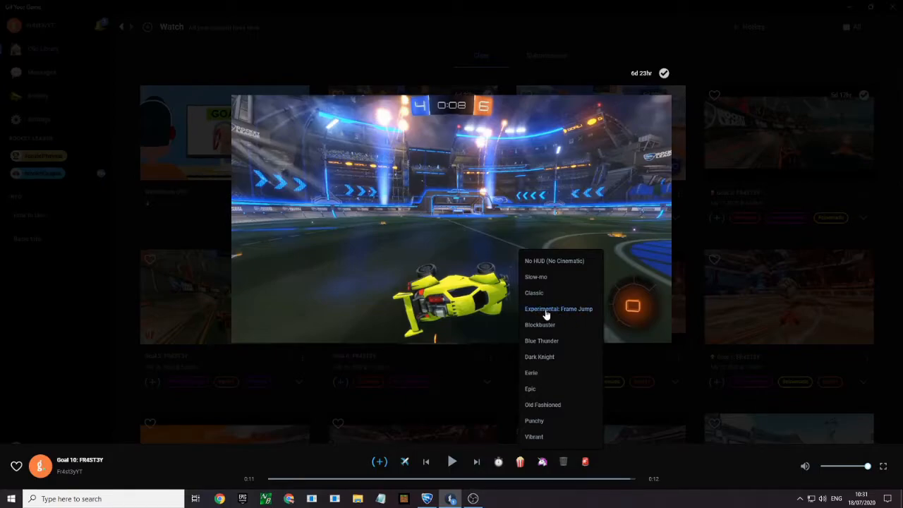
click(559, 308)
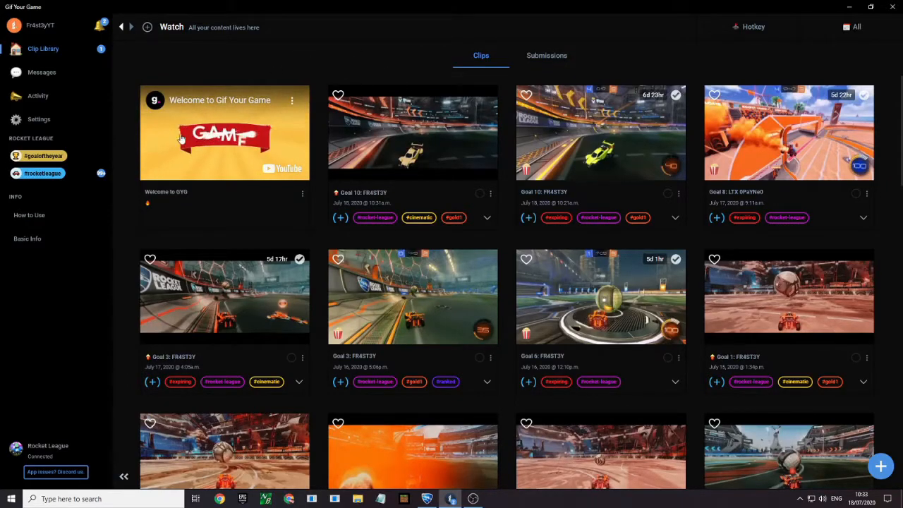
- Dismiss the welcome video and play the new #cinematic Goal 10 clip
click(224, 132)
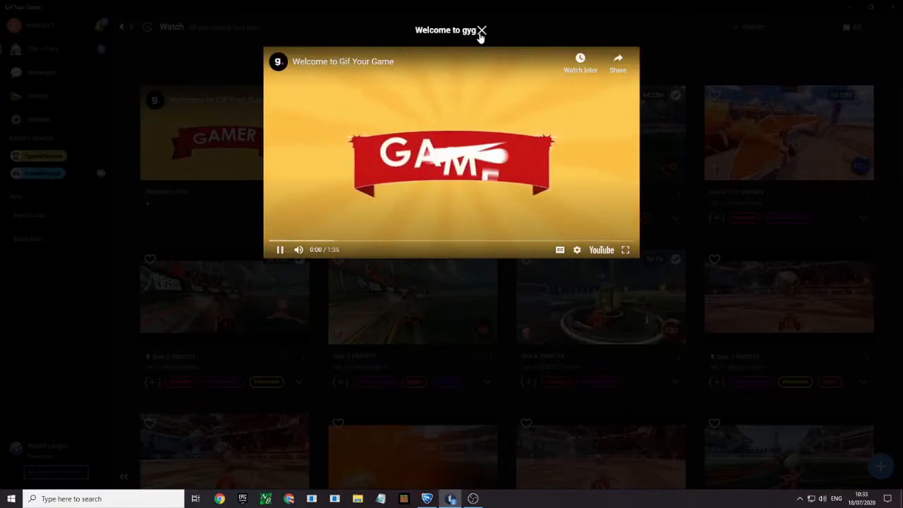
click(482, 30)
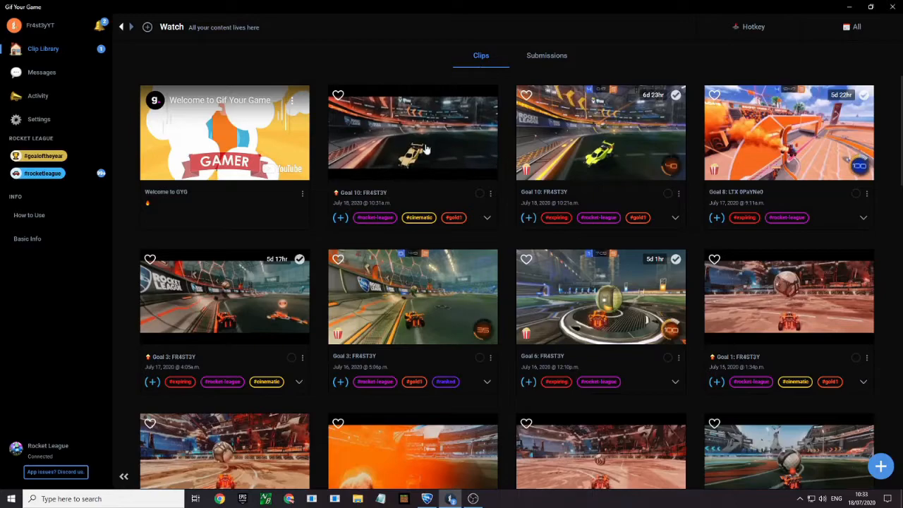
click(413, 133)
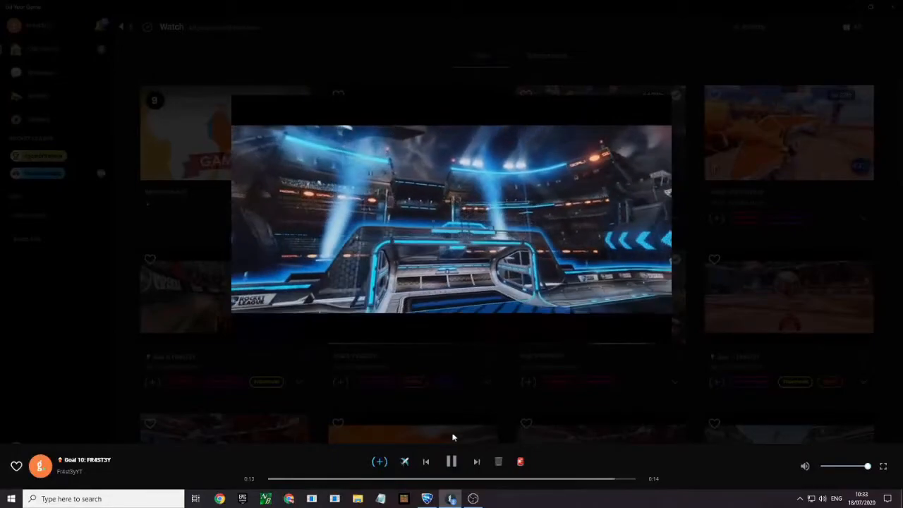
- Replay the cinematic Goal 10 clip from the start, then pause it
click(452, 461)
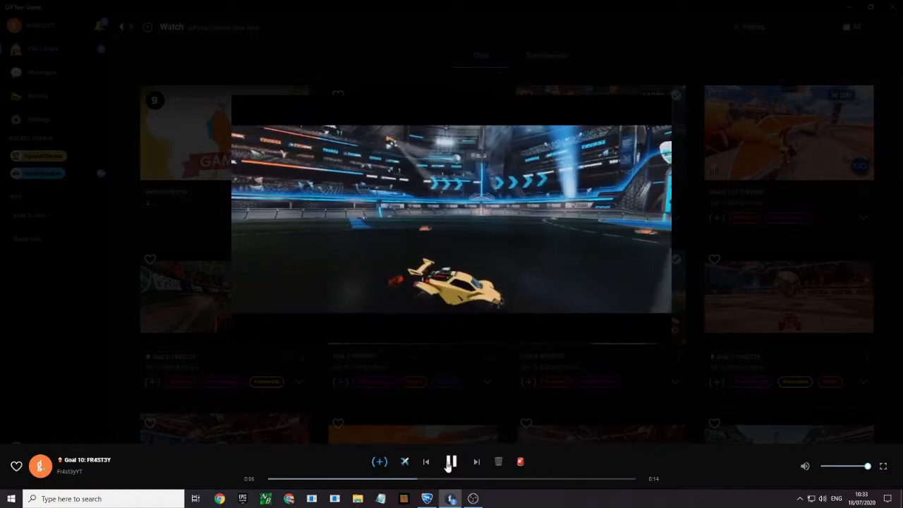
click(451, 462)
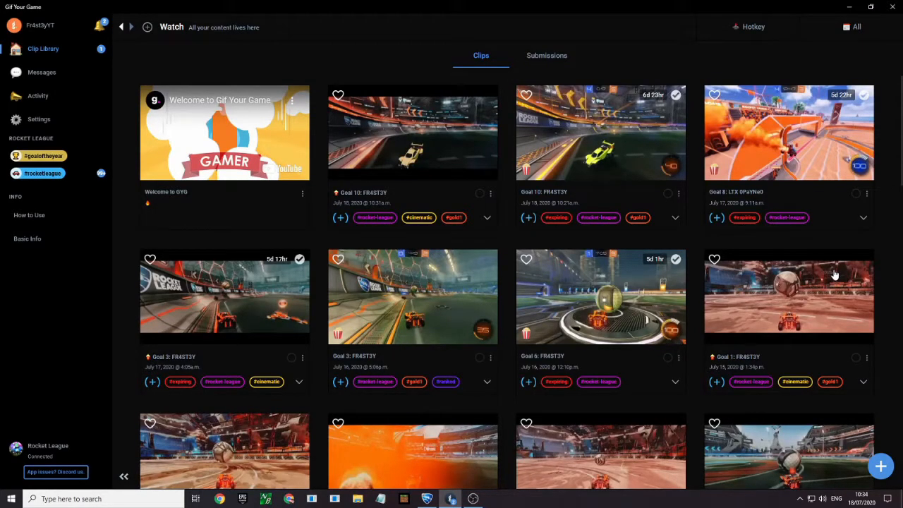
mouse_move(493, 198)
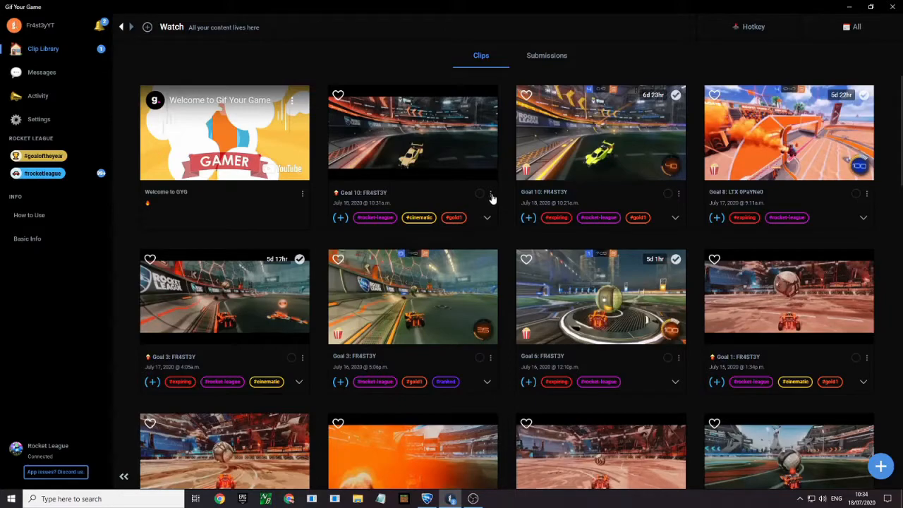
- Request Download HQ Video for the July 18 Goal 10 clip
click(489, 193)
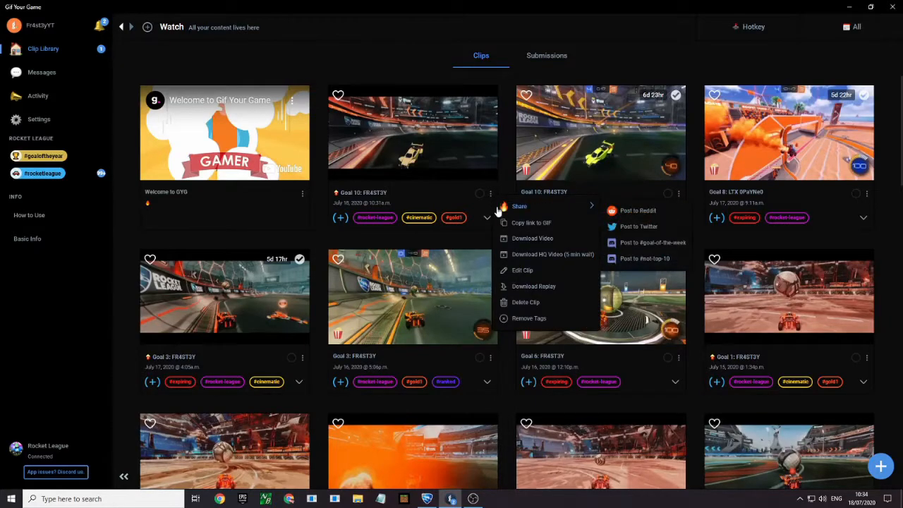
mouse_move(523, 255)
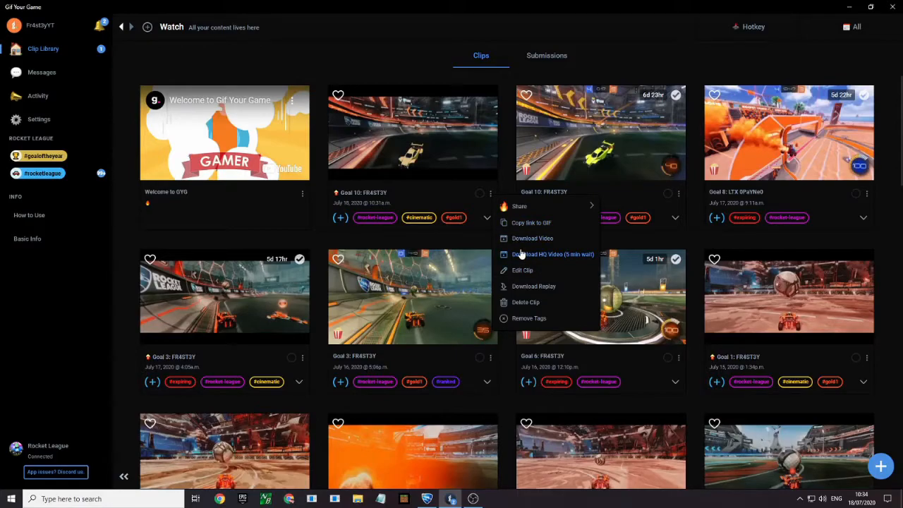
click(553, 254)
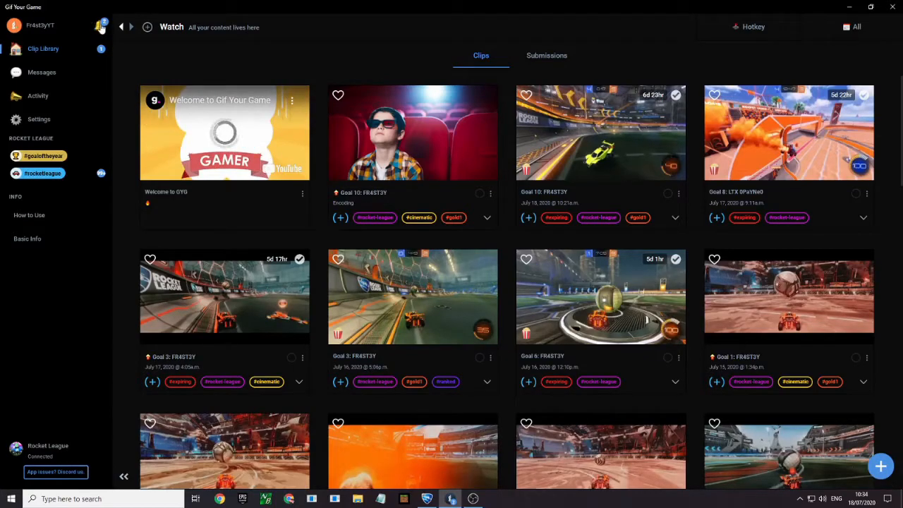
- Open the notifications showing Goal 10, Goal 8 and Goal 3 clip alerts
click(97, 27)
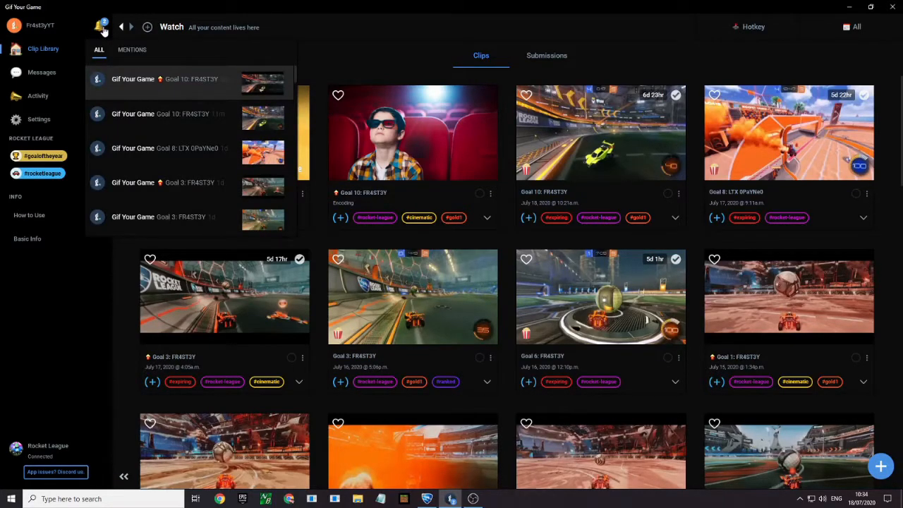
mouse_move(125, 50)
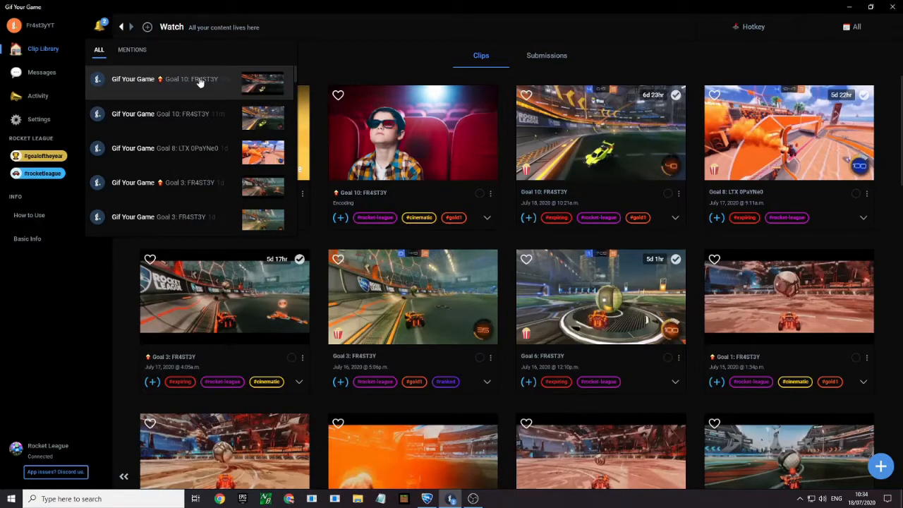
mouse_move(202, 84)
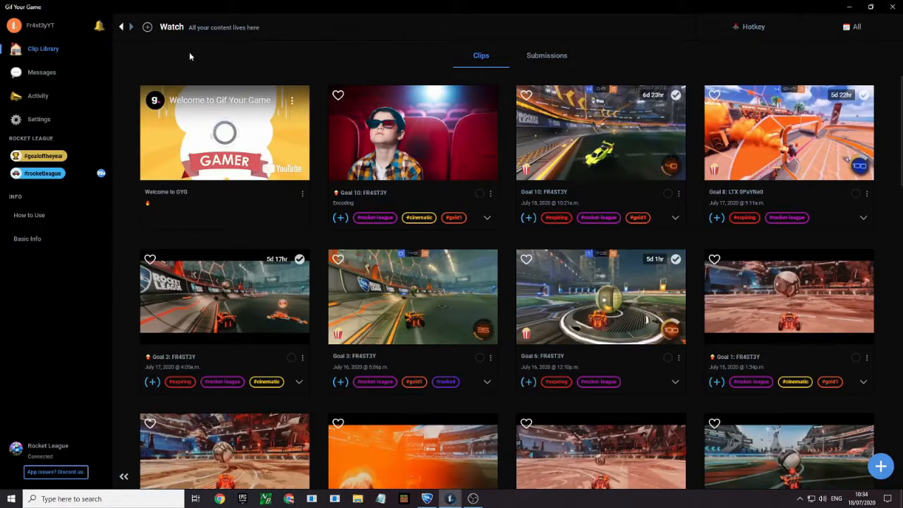
mouse_move(458, 69)
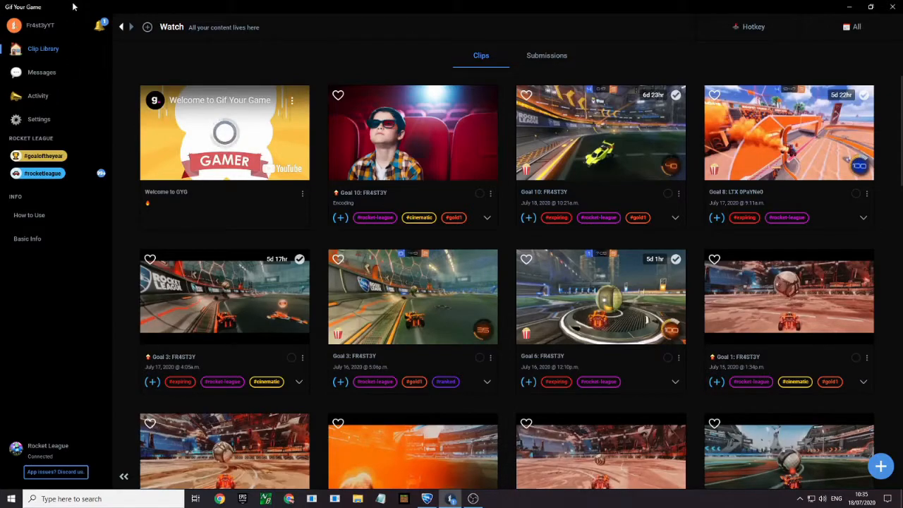
mouse_move(177, 61)
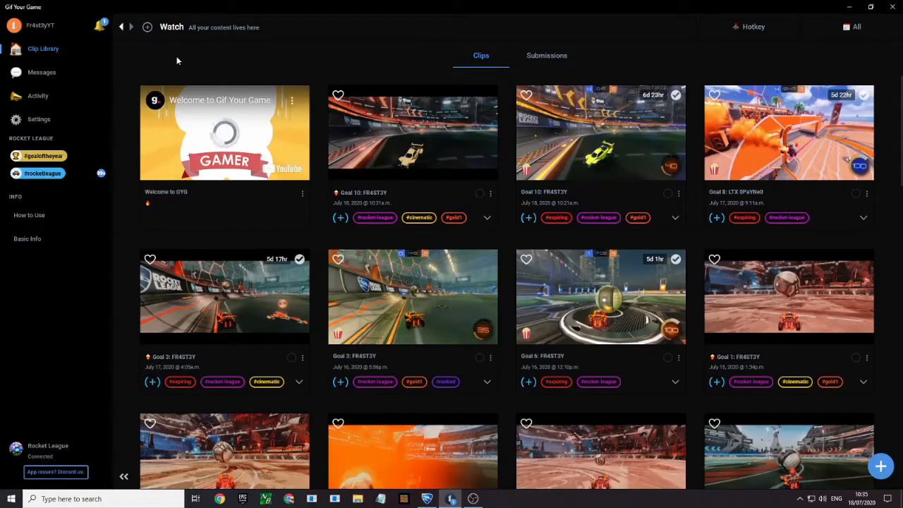
- Save the finished HQ Goal 10 MP4 from its completed-download notification
click(101, 26)
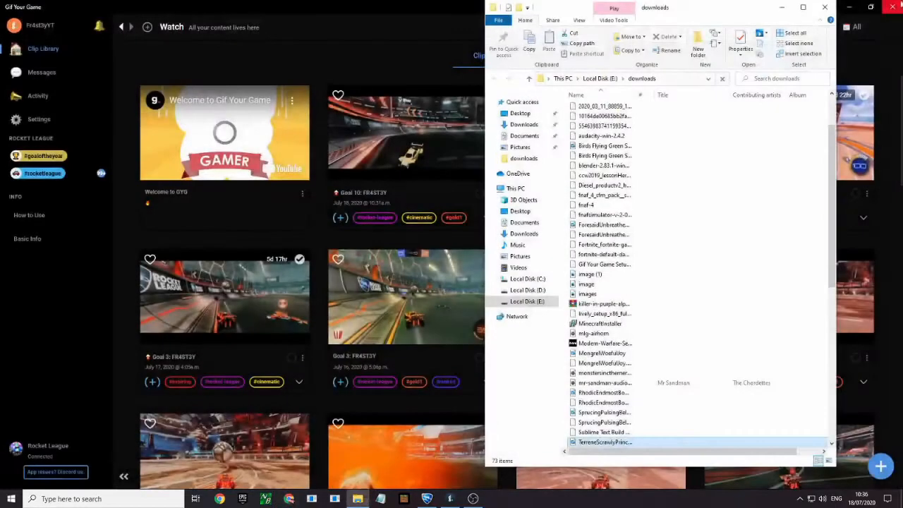
- Select and play the downloaded 14-second Goal 10 MP4 in downloads
click(603, 442)
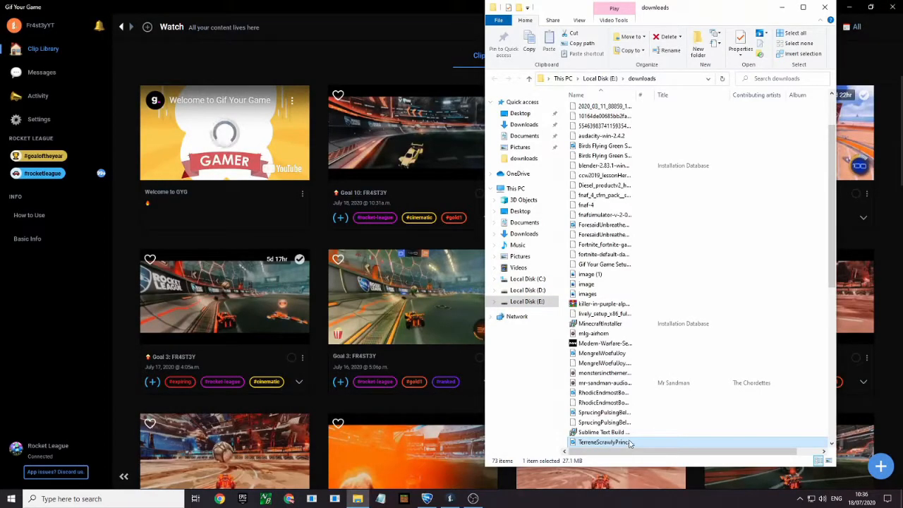
mouse_move(603, 443)
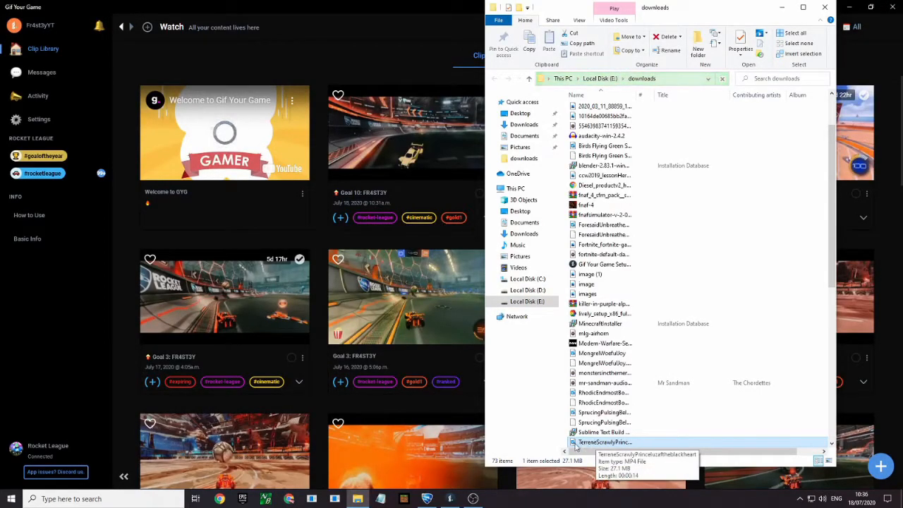
double_click(604, 442)
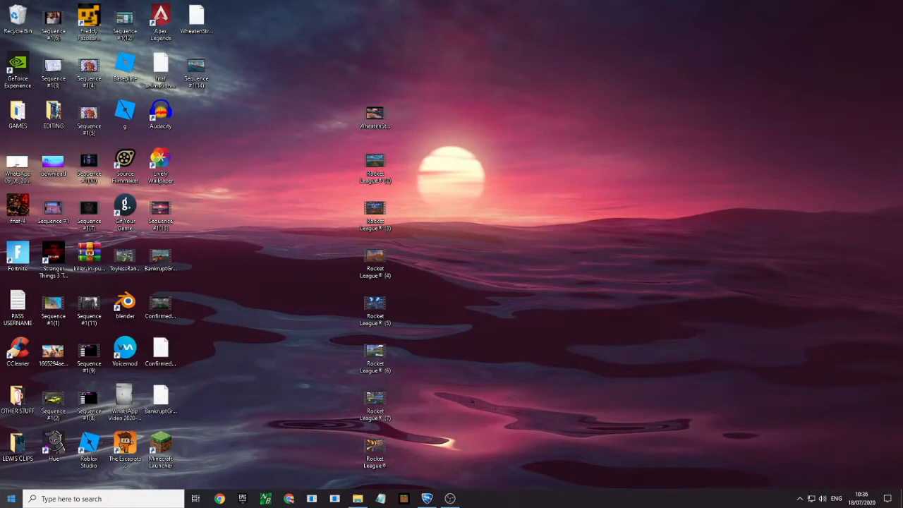
- Open Lightworks via a Start-menu search for 'li' and dismiss the update notice
text(li)
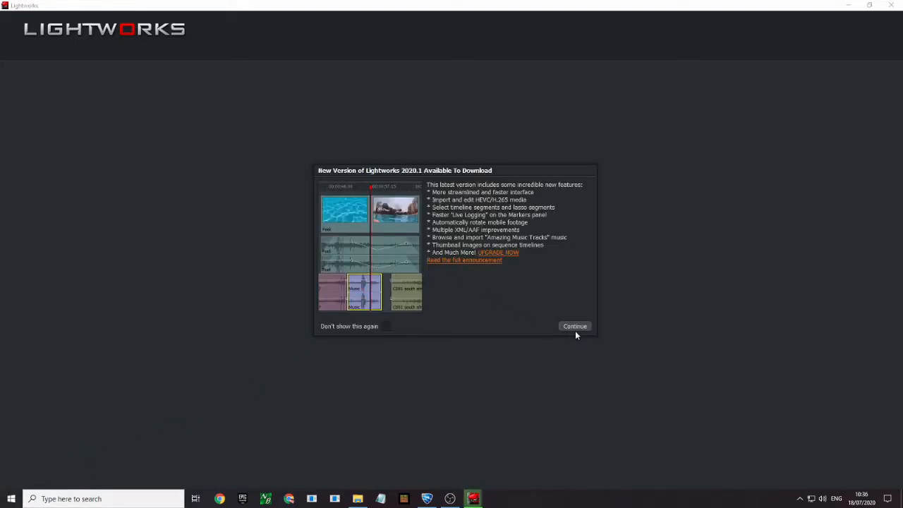
click(574, 327)
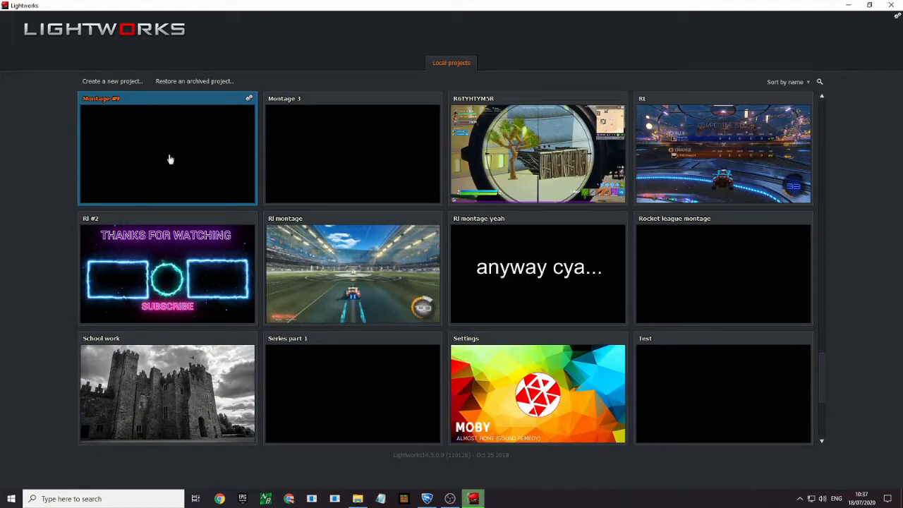
mouse_move(180, 164)
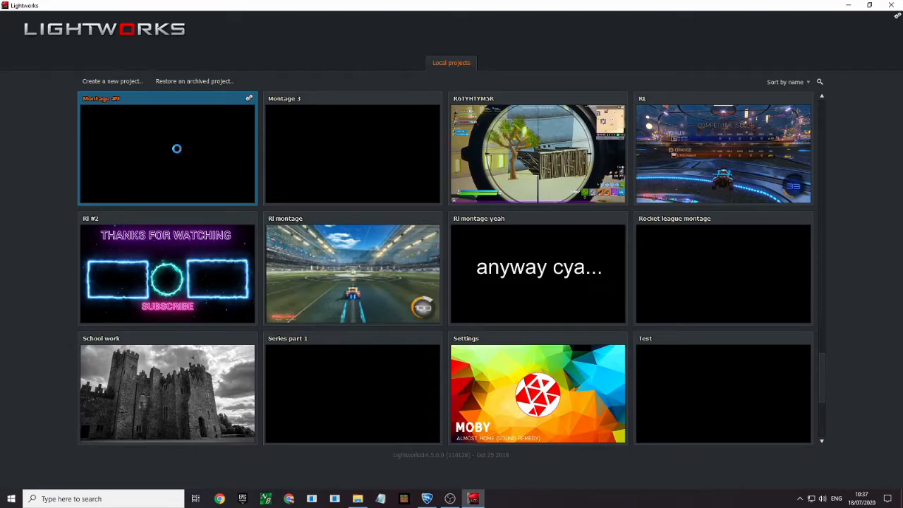
- Open Montage #9, scrub through clips near 1:15, 0:56 and 1:28, and bring back the downloads folder
double_click(168, 148)
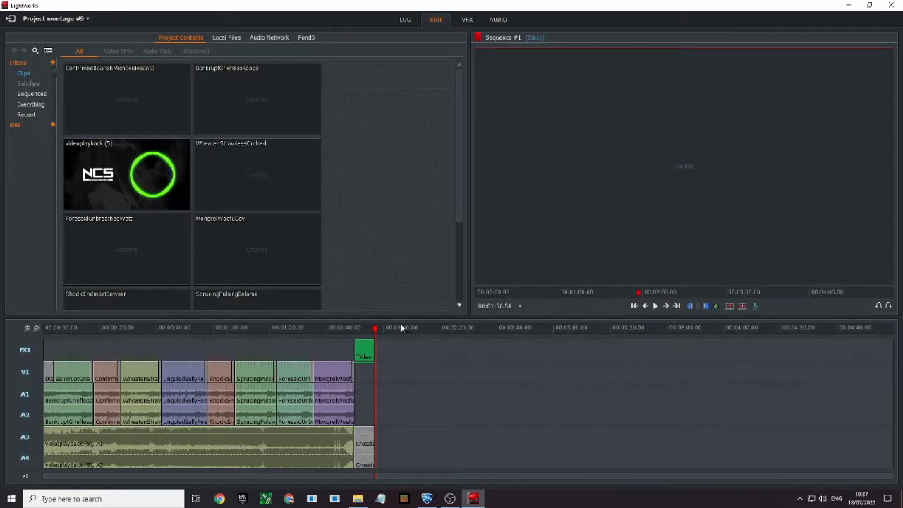
click(256, 328)
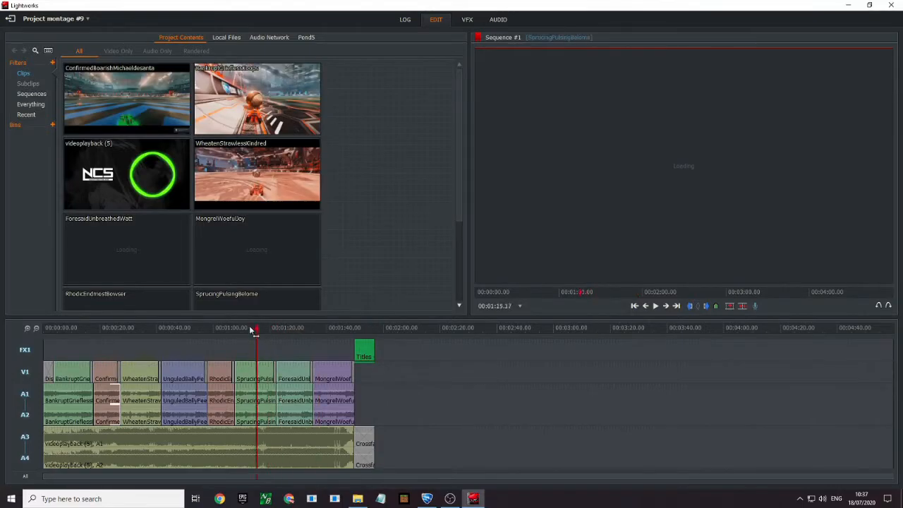
click(203, 328)
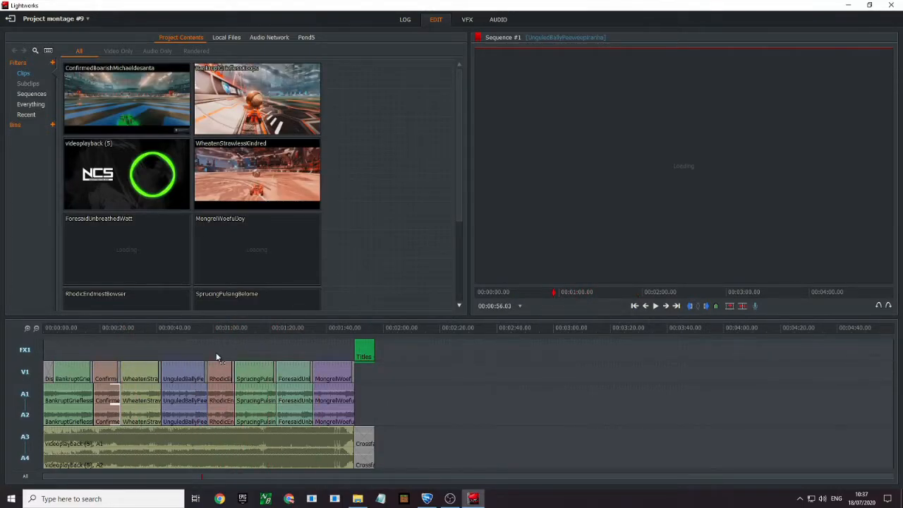
click(296, 328)
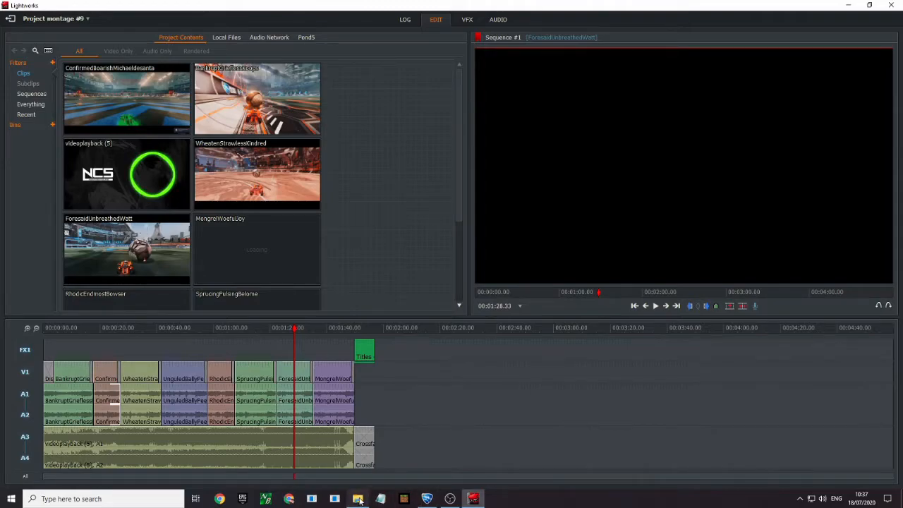
click(357, 499)
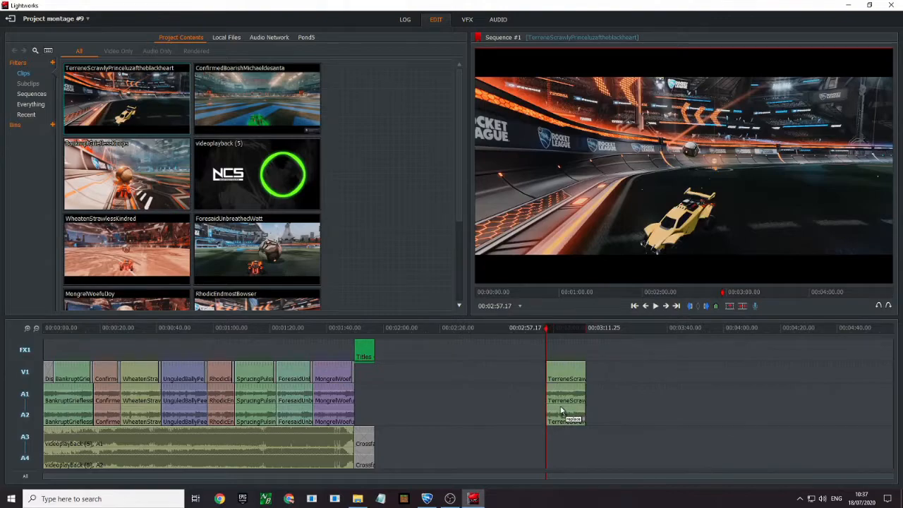
- Return the playhead to the Foresaid clip near 1:28 and show the project's background tasks
click(655, 305)
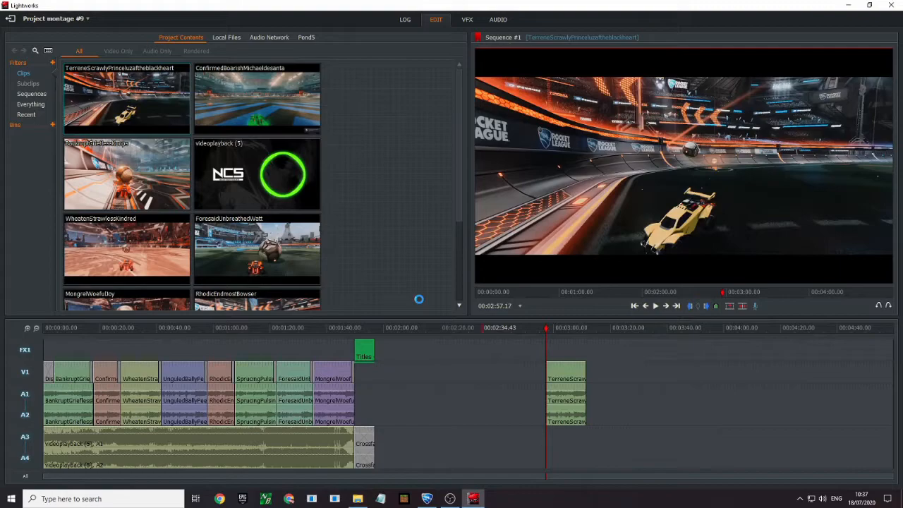
click(295, 328)
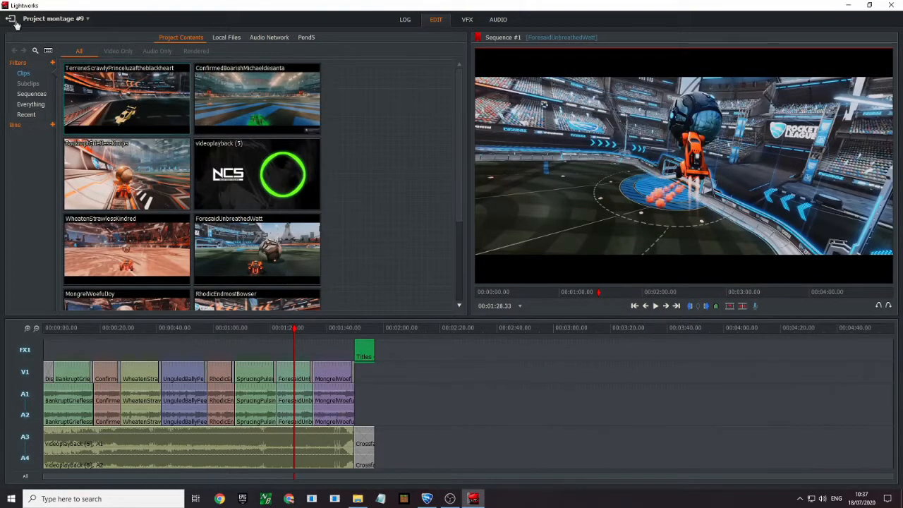
mouse_move(53, 18)
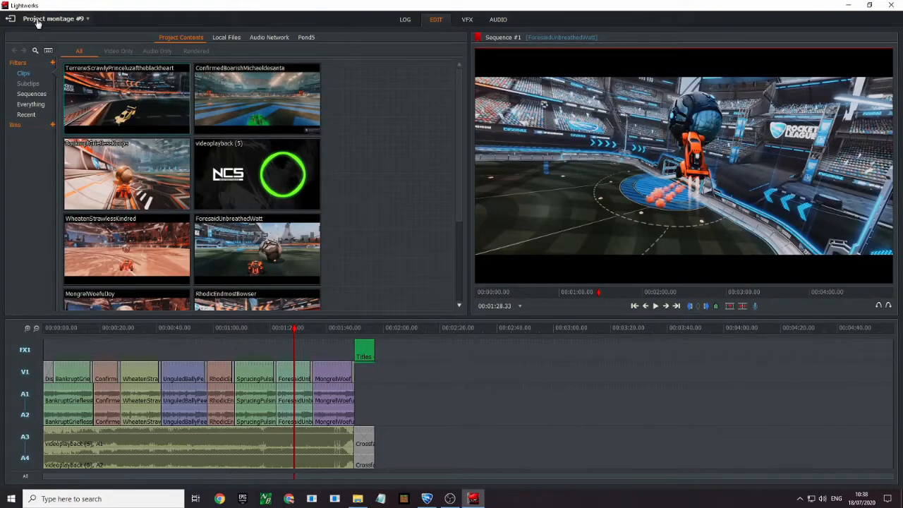
click(53, 18)
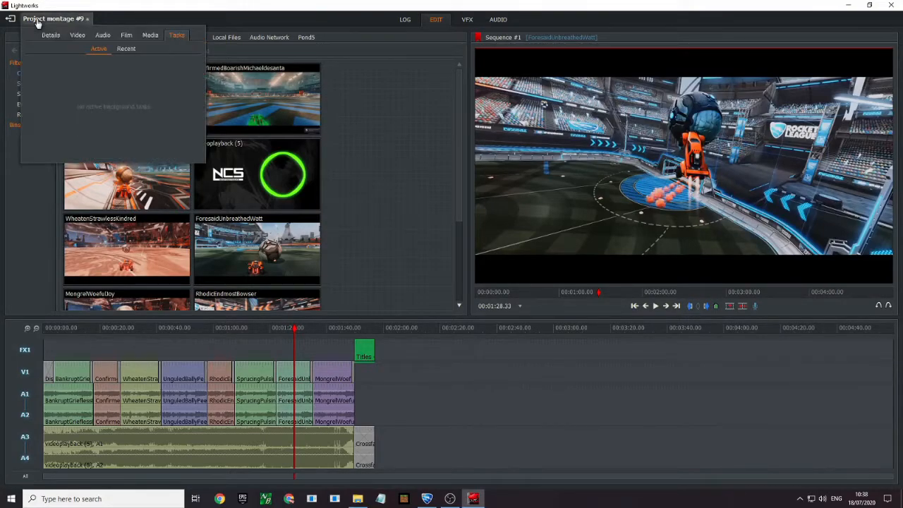